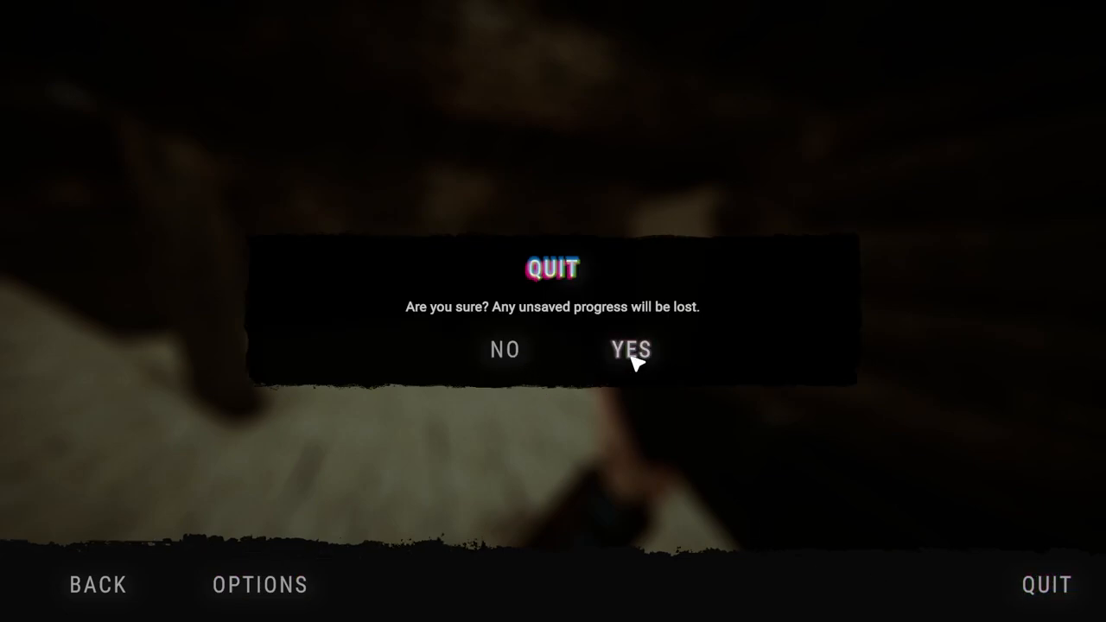
# Quit Sons of the Forest and open the AppData\LocalLow\Endnight save folder.
pyautogui.click(632, 350)
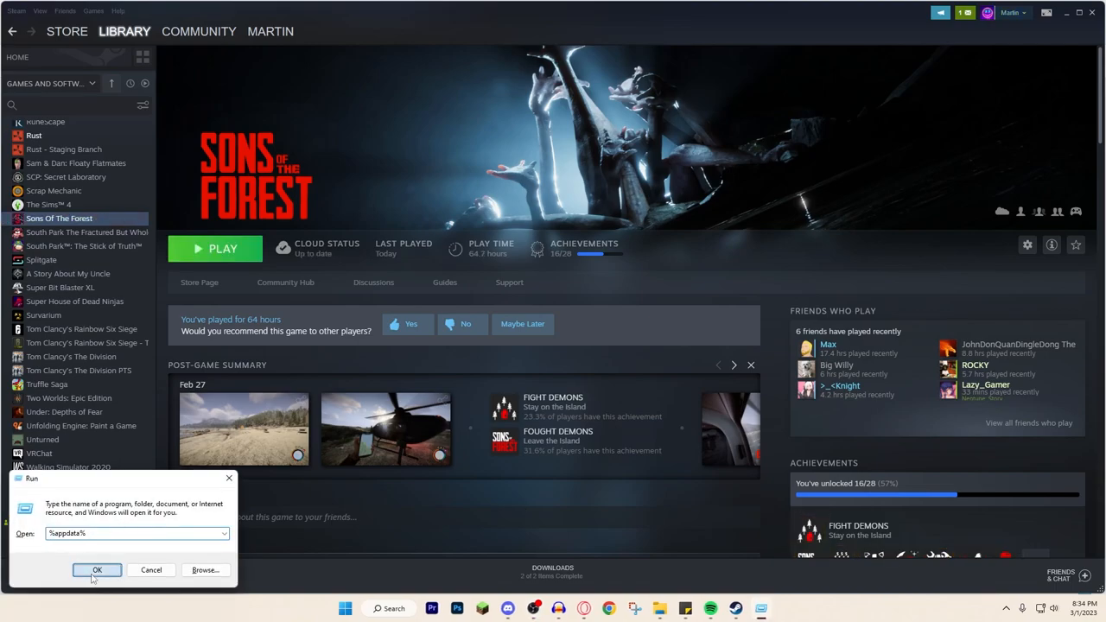
pyautogui.click(97, 570)
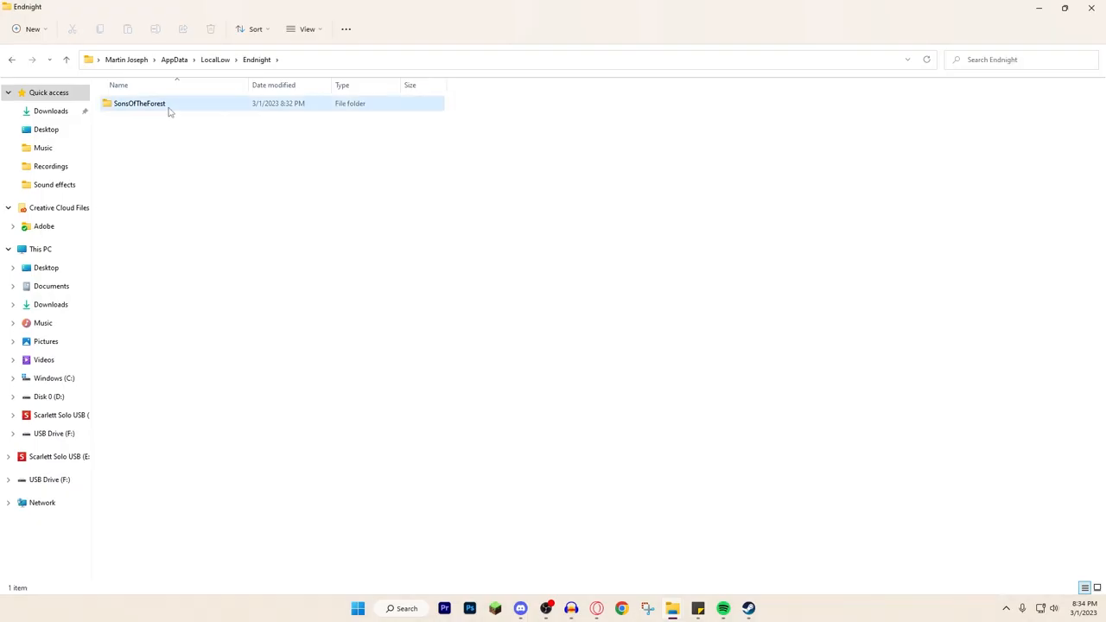
# Navigate SonsOfTheForest > Saves to the latest save and open PlayerInventorySaveData in Notepad.
pyautogui.doubleClick(140, 103)
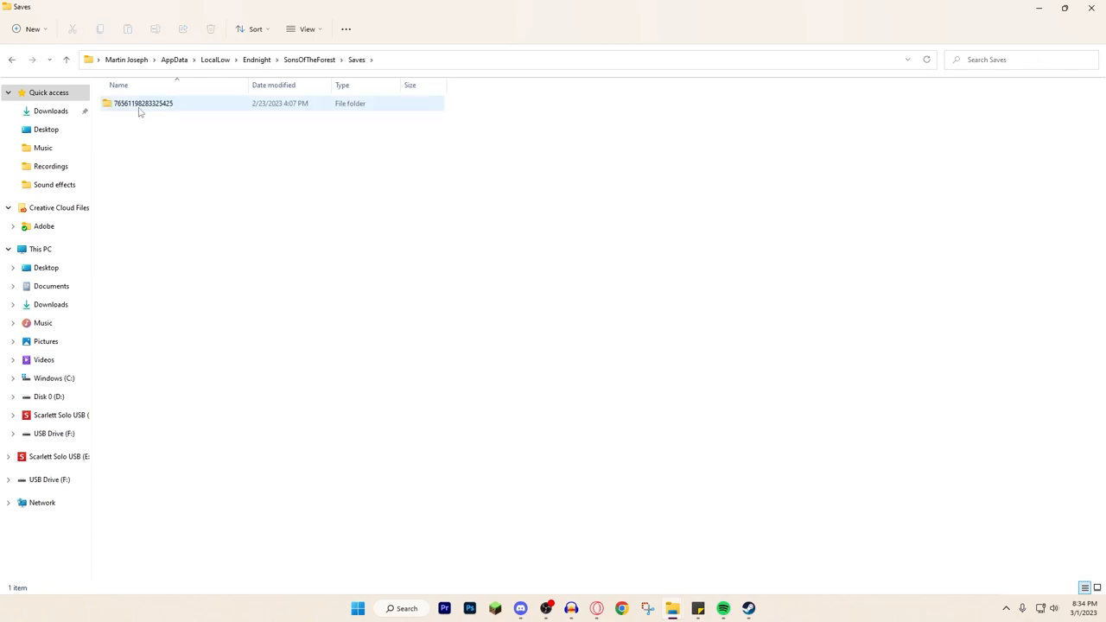
pyautogui.doubleClick(143, 104)
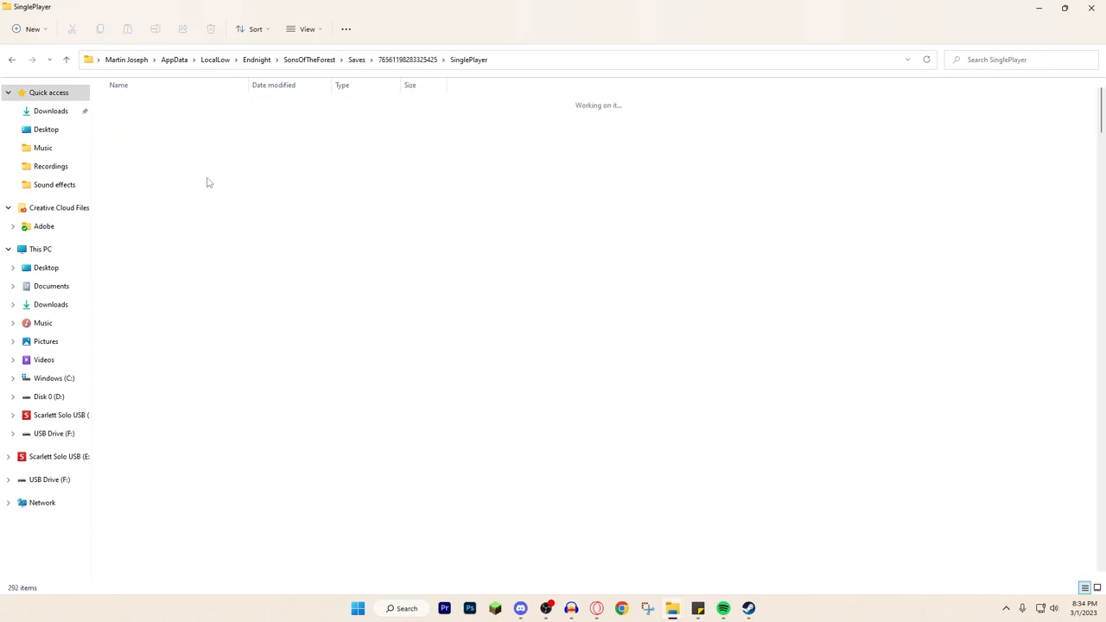
pyautogui.click(254, 29)
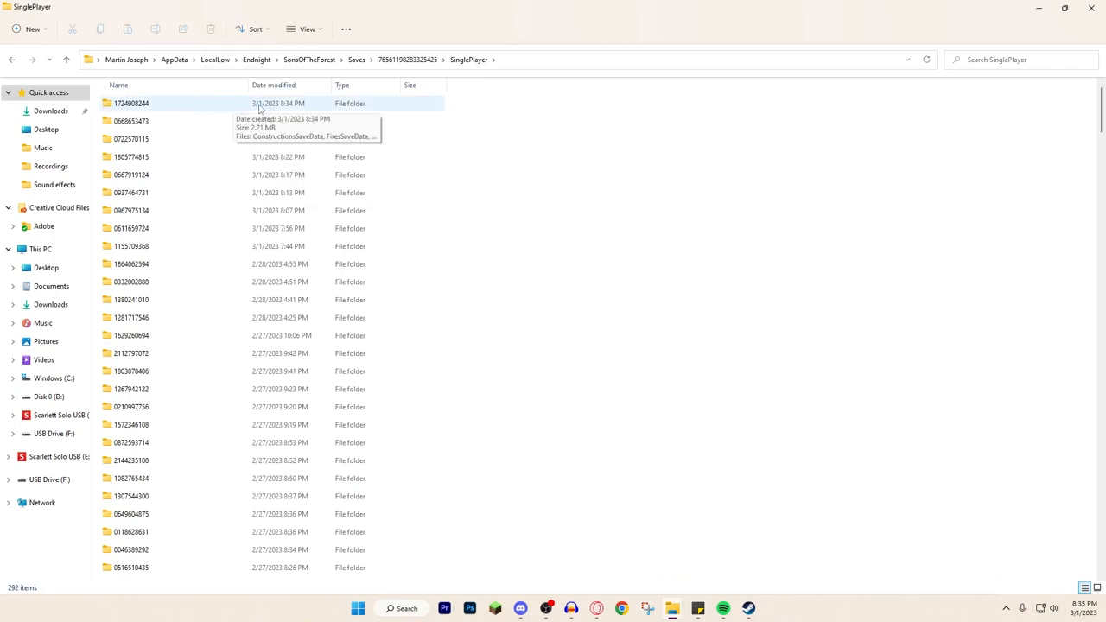
pyautogui.moveTo(947, 568)
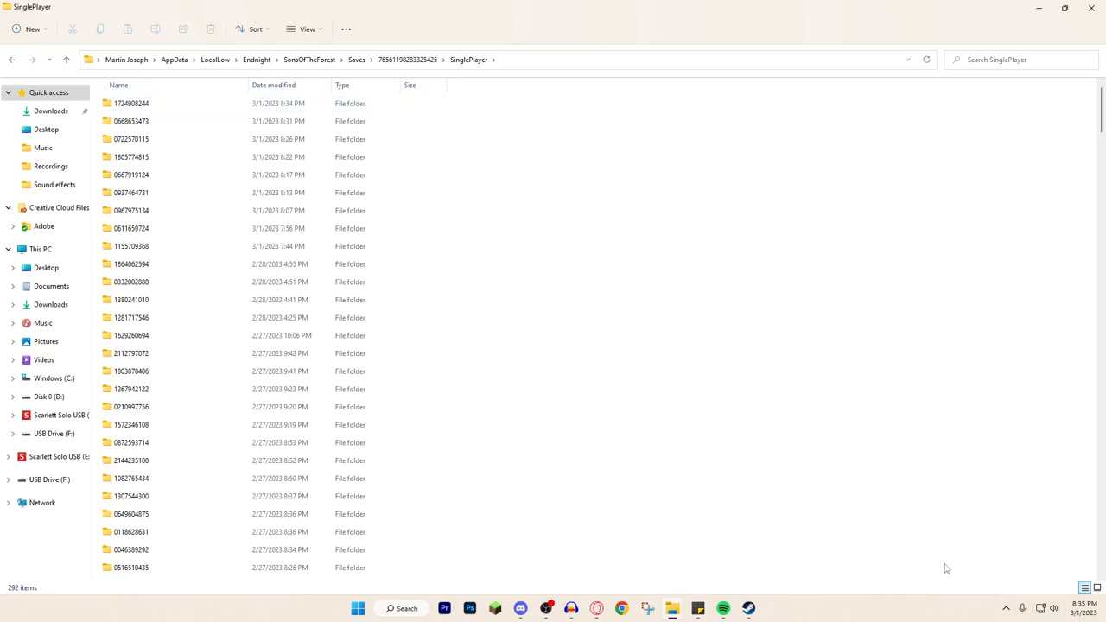
pyautogui.doubleClick(132, 103)
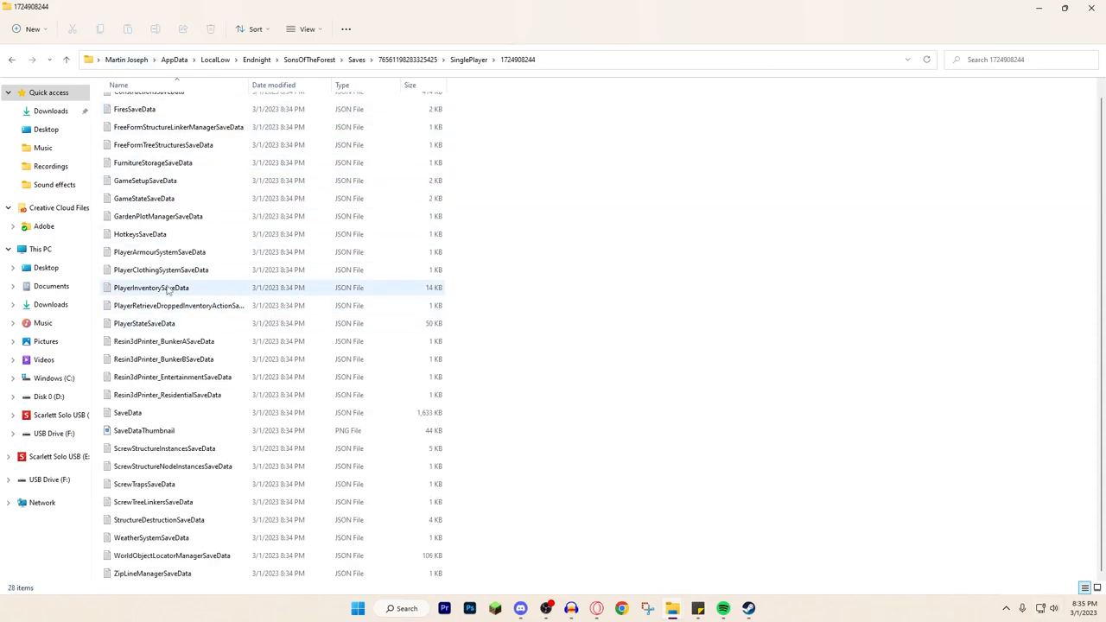
pyautogui.moveTo(156, 295)
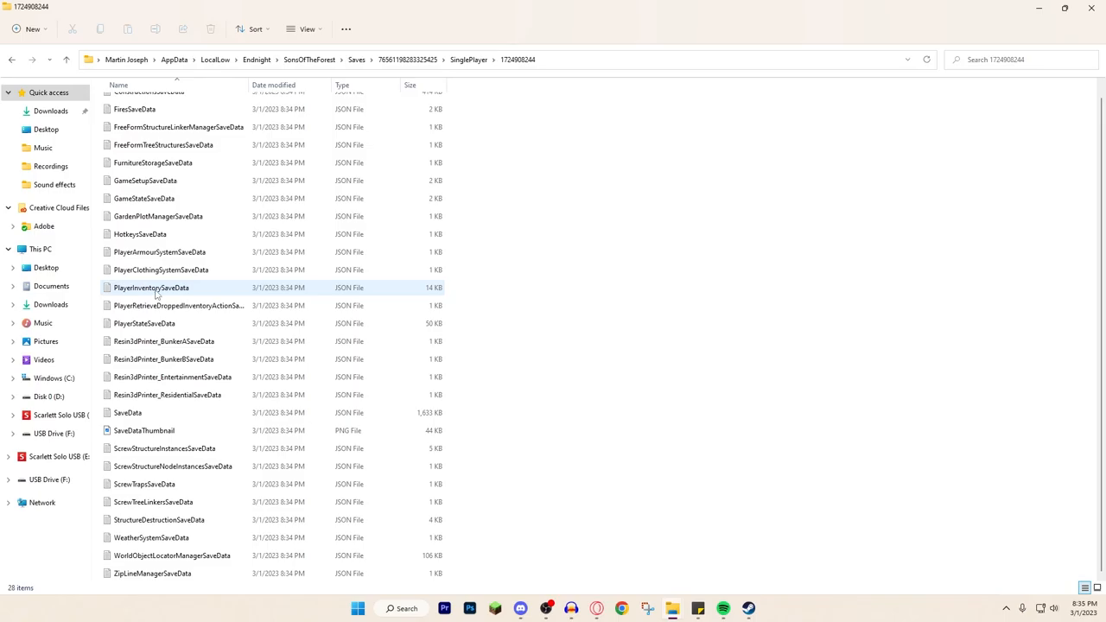
pyautogui.doubleClick(152, 288)
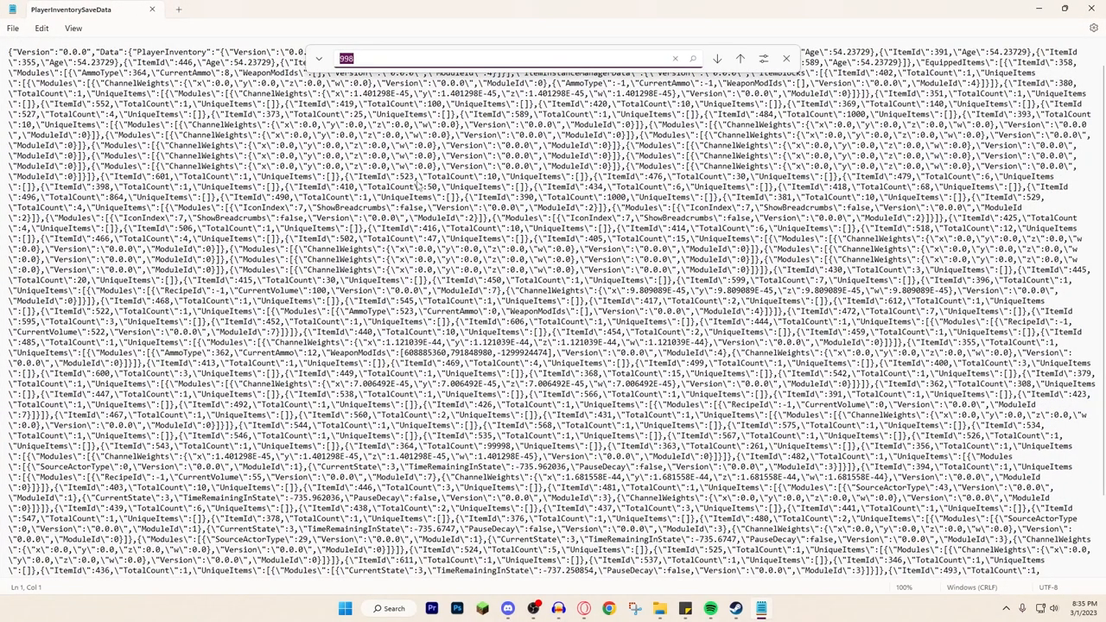
# Search the inventory text for 308 to locate item 362's TotalCount.
pyautogui.write('308')
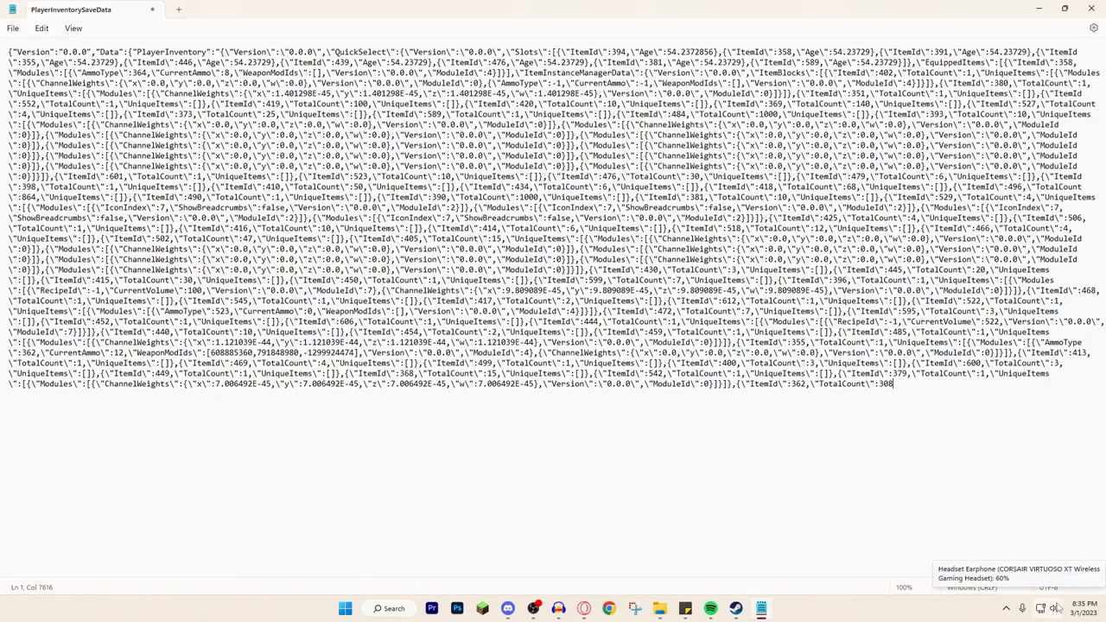
# Replace the 308 count with 99999, close Notepad, and relaunch Sons of the Forest.
pyautogui.press('Backspace')
pyautogui.write('99999')
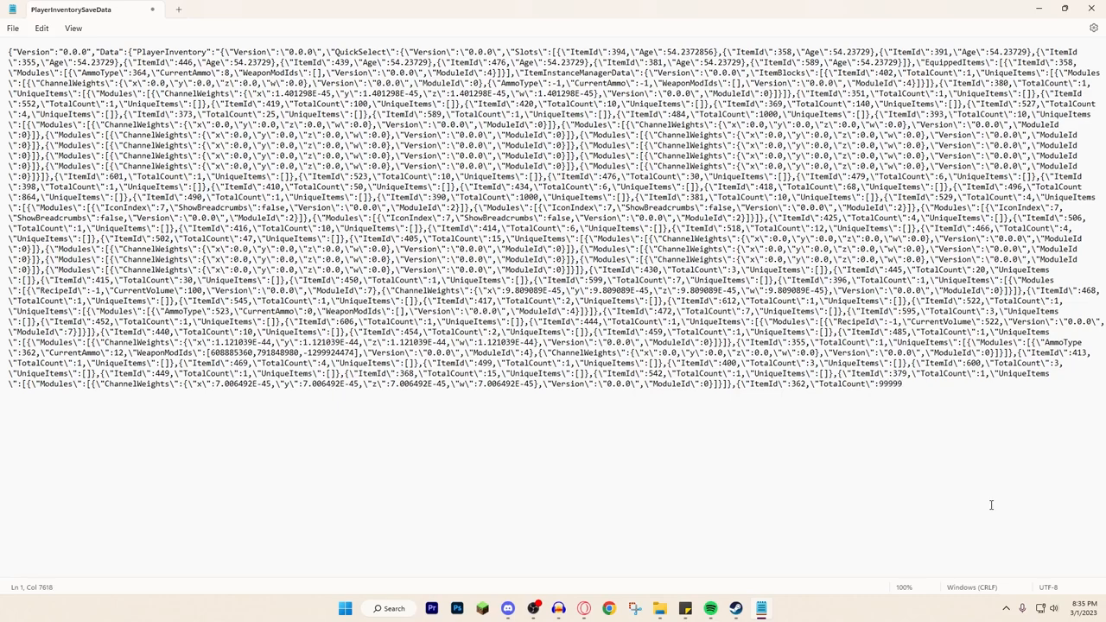
pyautogui.scroll(-3)
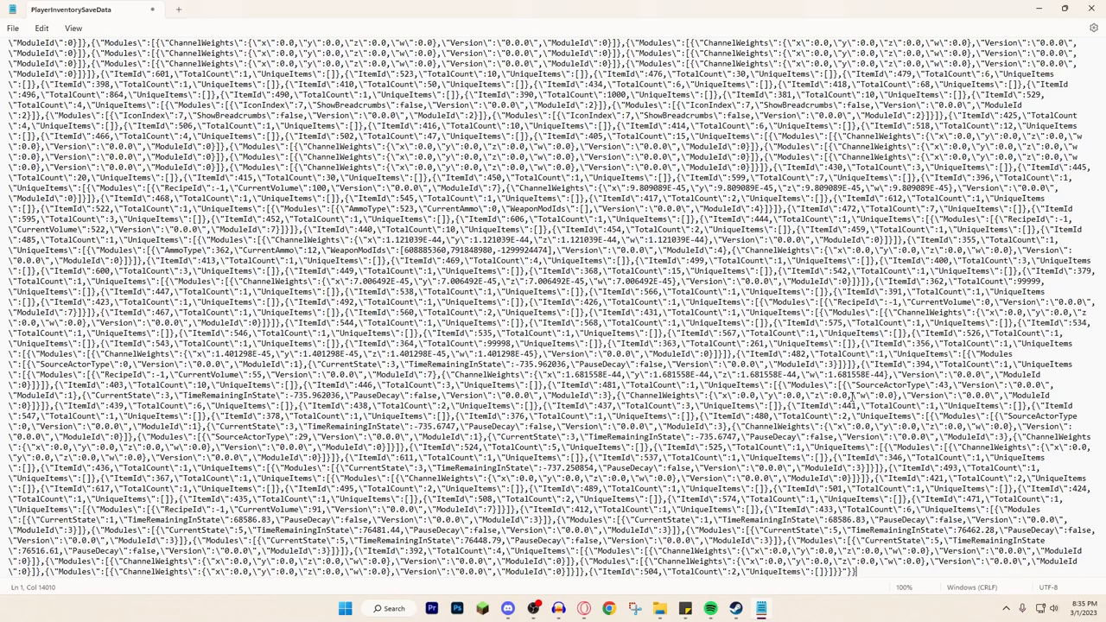
pyautogui.click(13, 28)
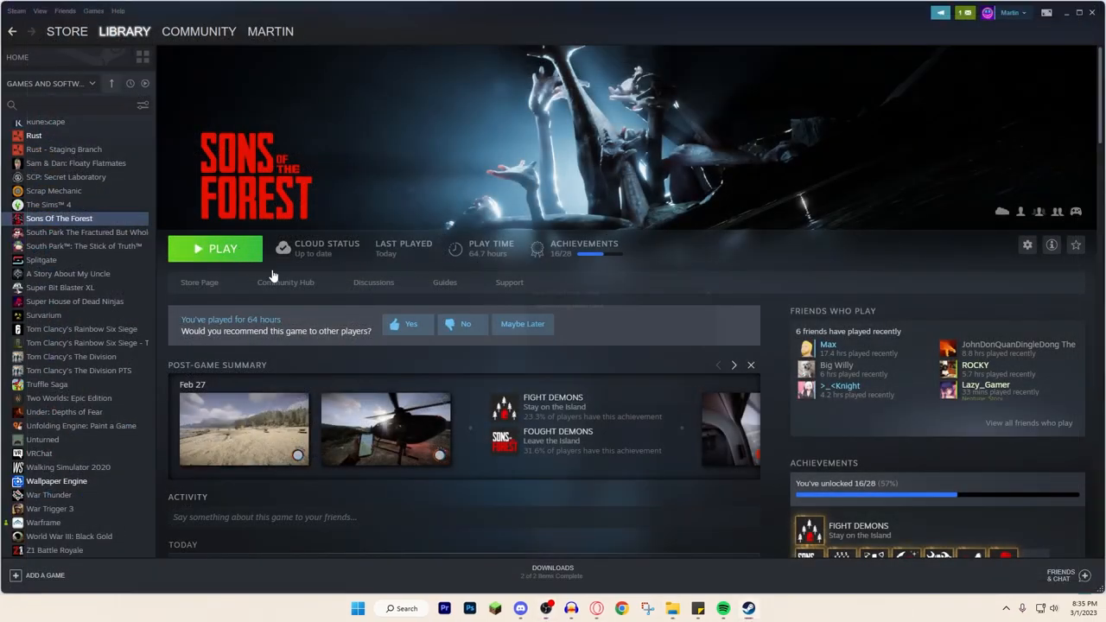
pyautogui.click(214, 248)
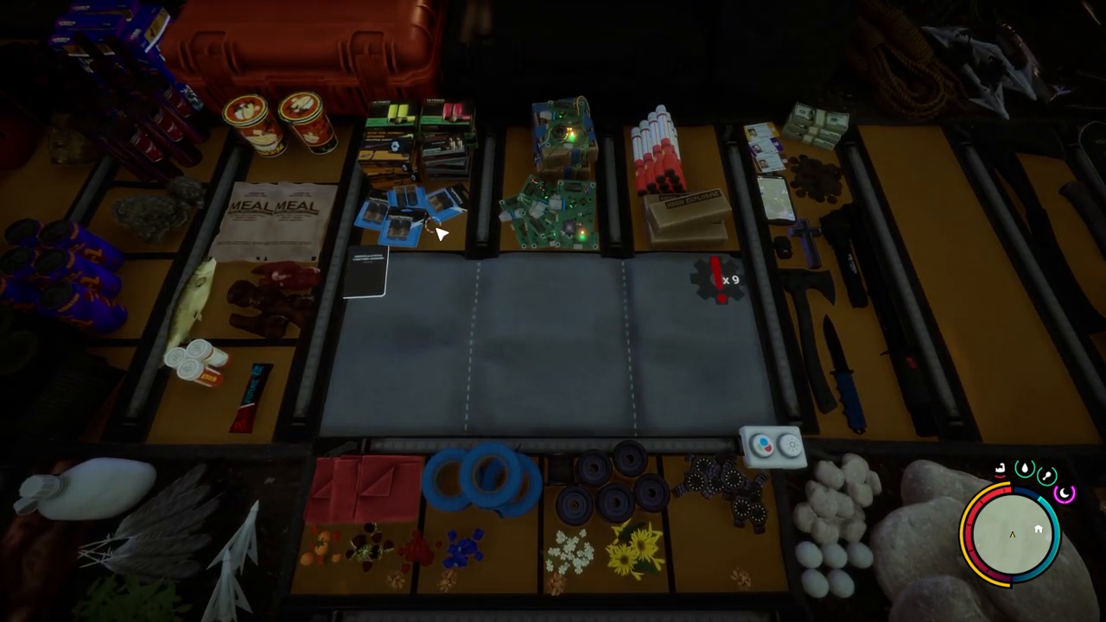
pyautogui.moveTo(454, 182)
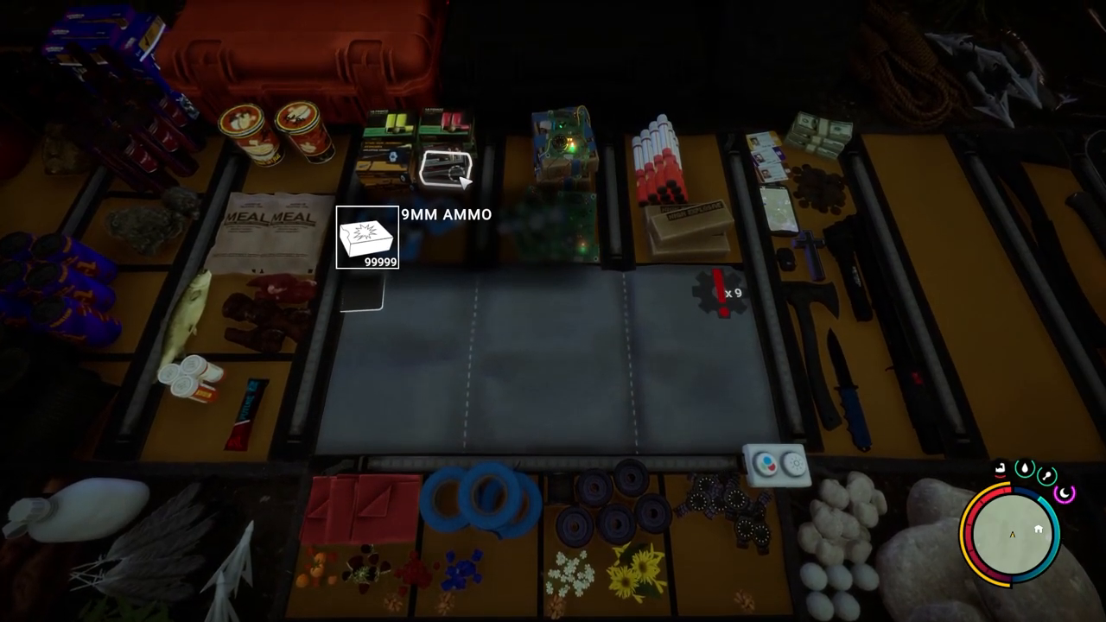